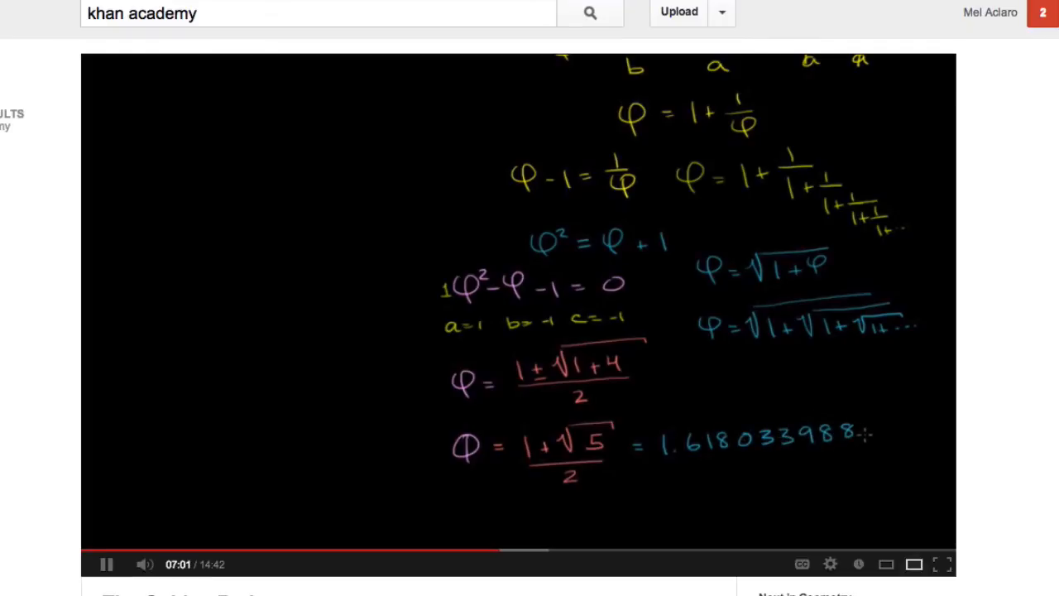
{"action": "mouse_move", "coordinate": [857, 448]}
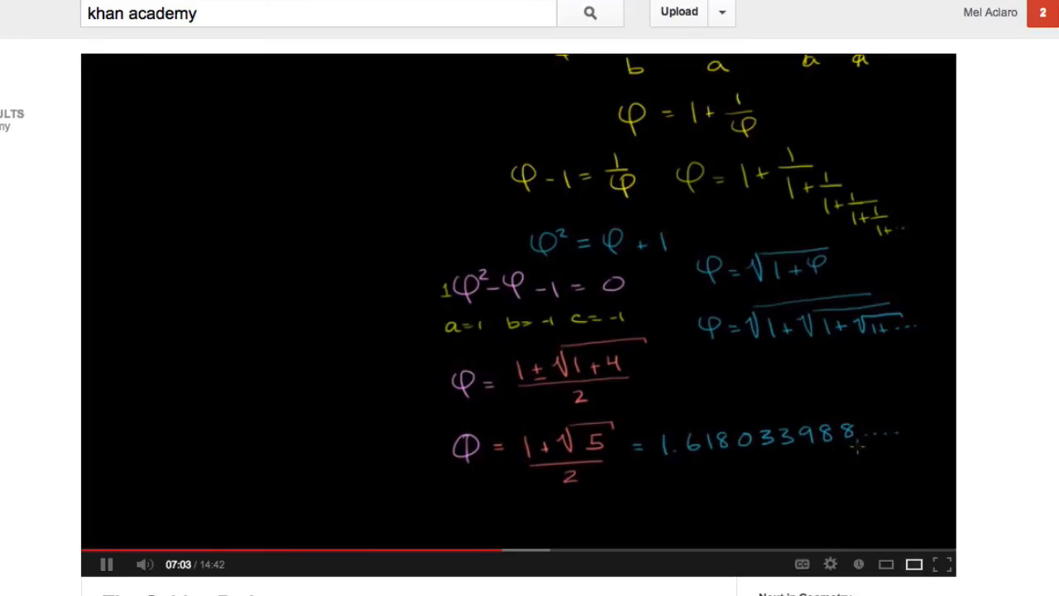